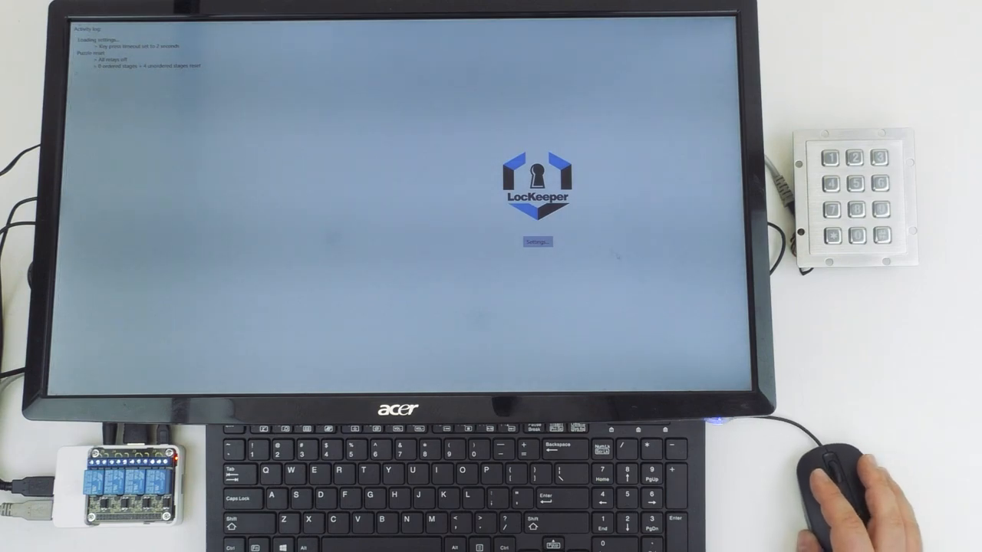
# Bring up the Settings screen and the sound file picker listing the available files
pyautogui.click(537, 241)
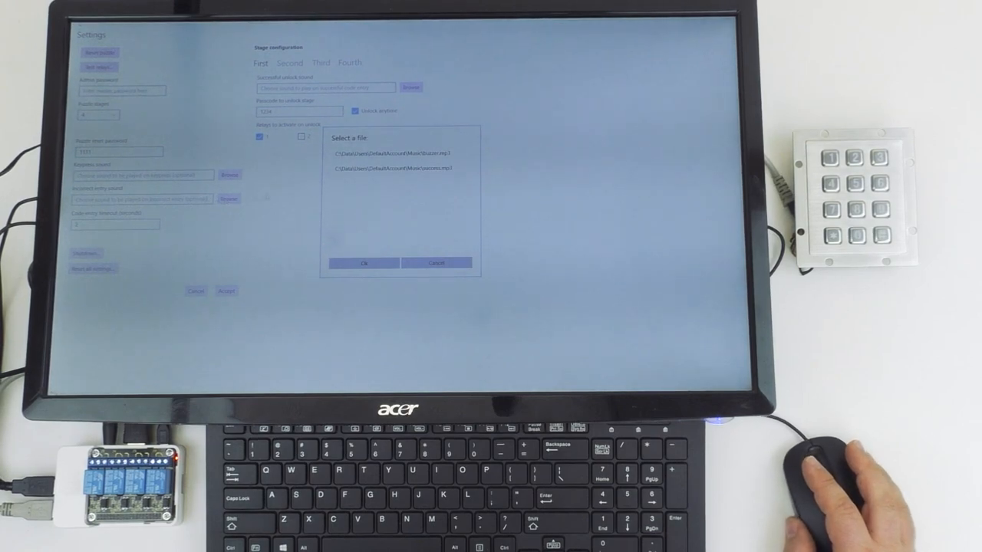
pyautogui.click(394, 154)
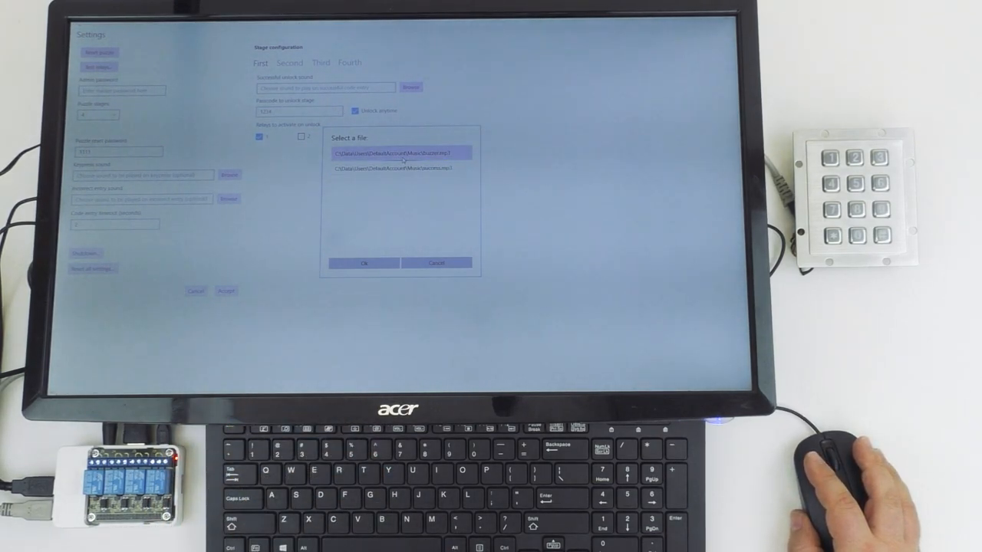
# Assign the buzzer file as the incorrect-entry sound
pyautogui.click(399, 154)
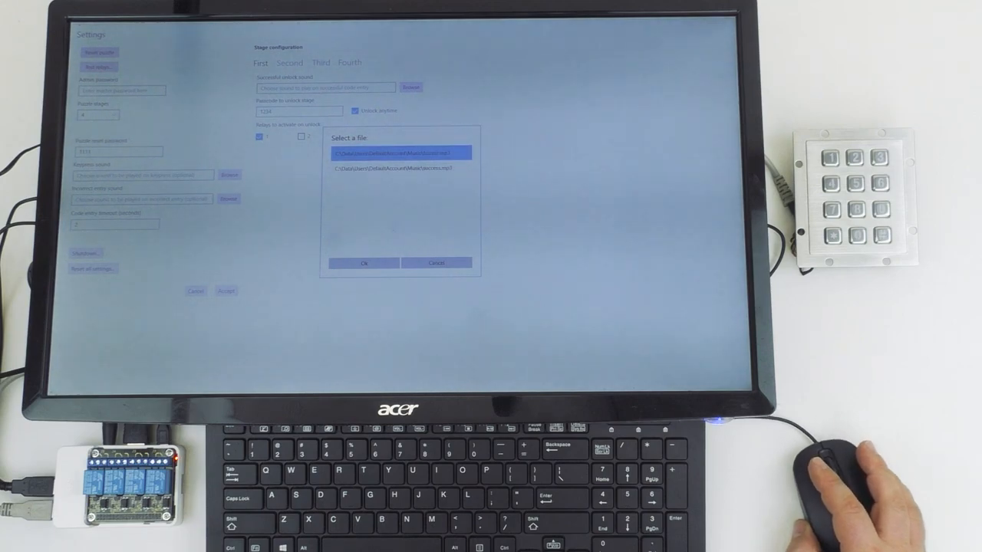
pyautogui.click(364, 262)
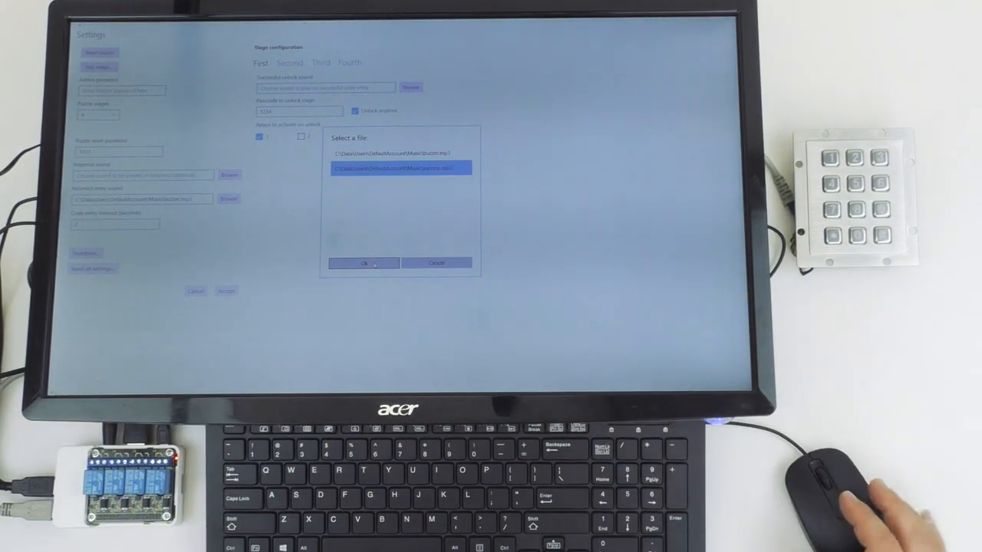
# Assign the success file as the unlock sound for the First and Second stages
pyautogui.click(365, 262)
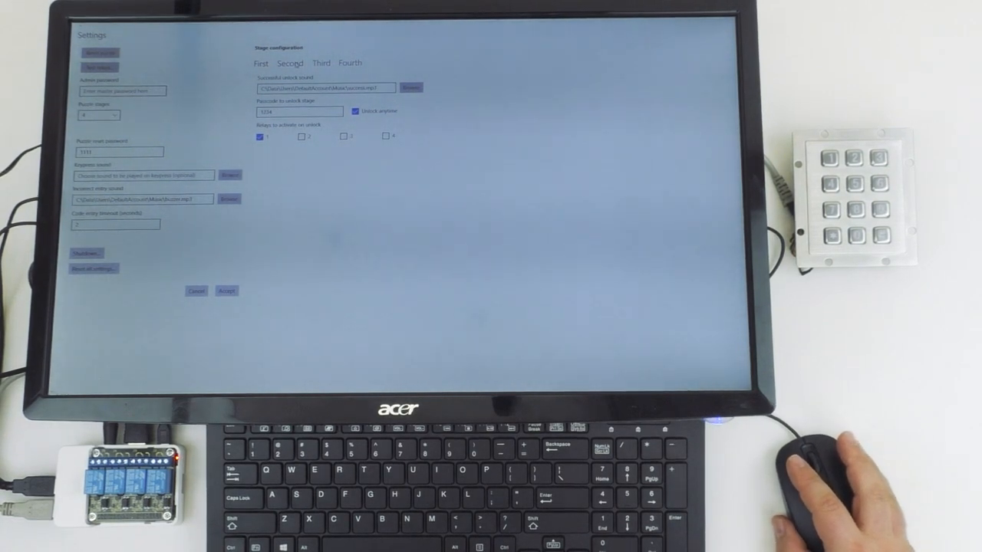
pyautogui.click(411, 86)
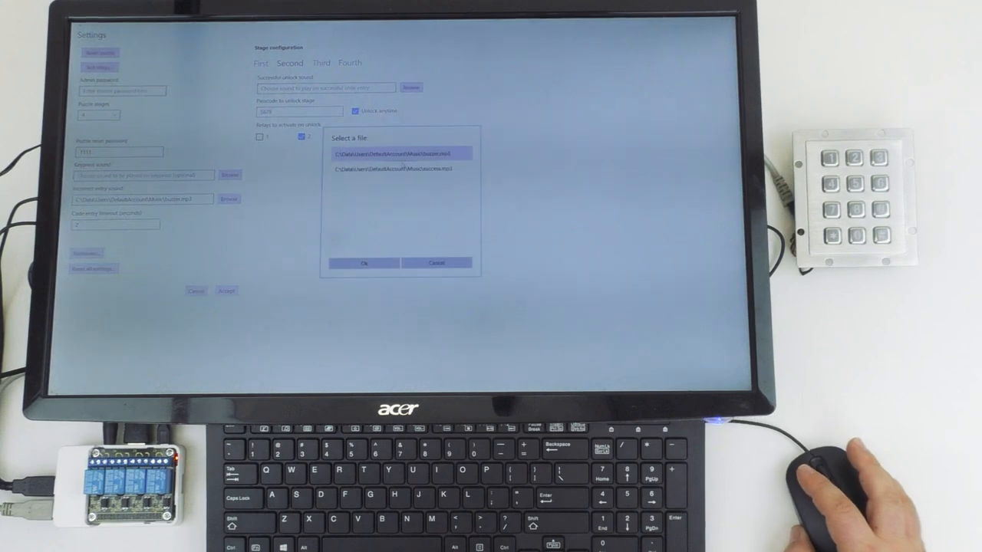
pyautogui.click(401, 167)
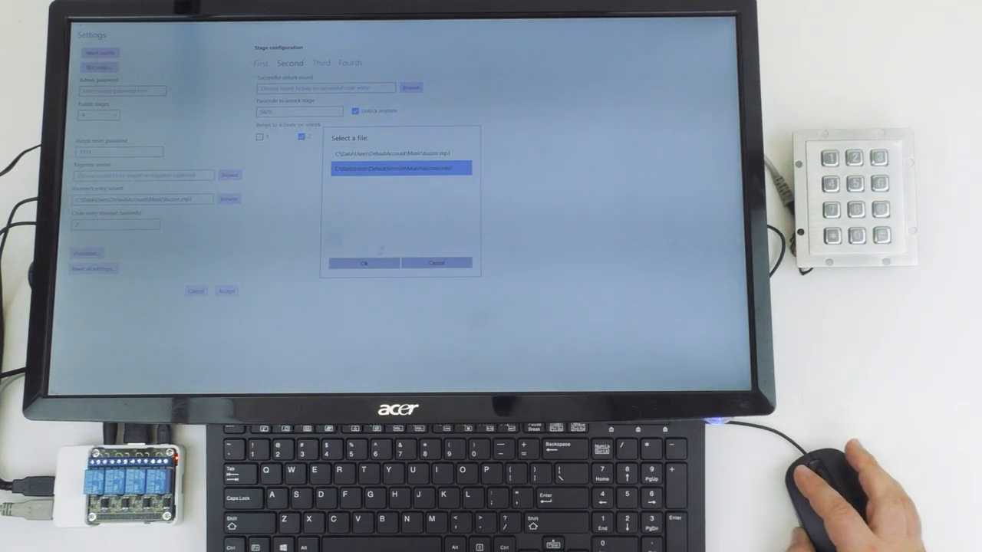
pyautogui.click(364, 264)
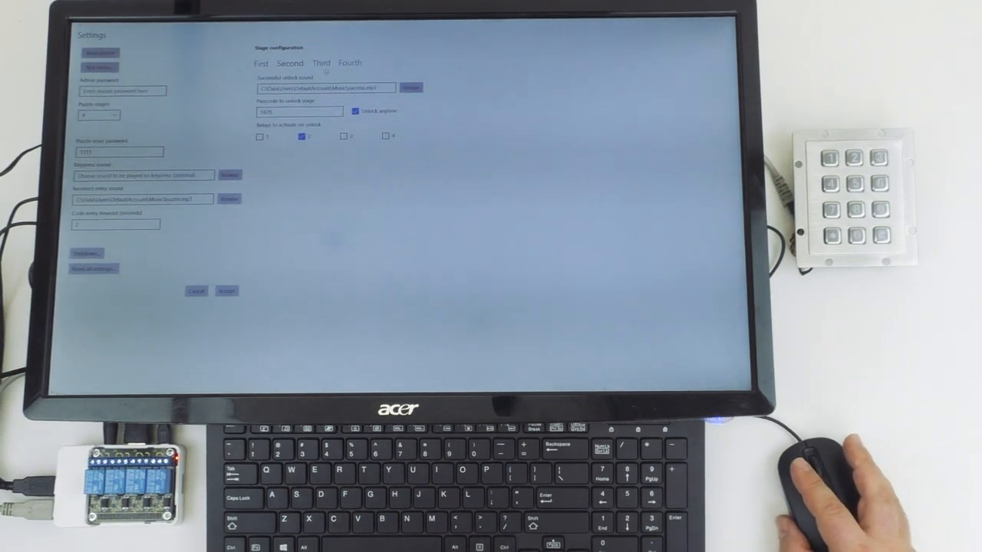
# Assign the success file to the Third and Fourth stages and save the settings
pyautogui.click(320, 63)
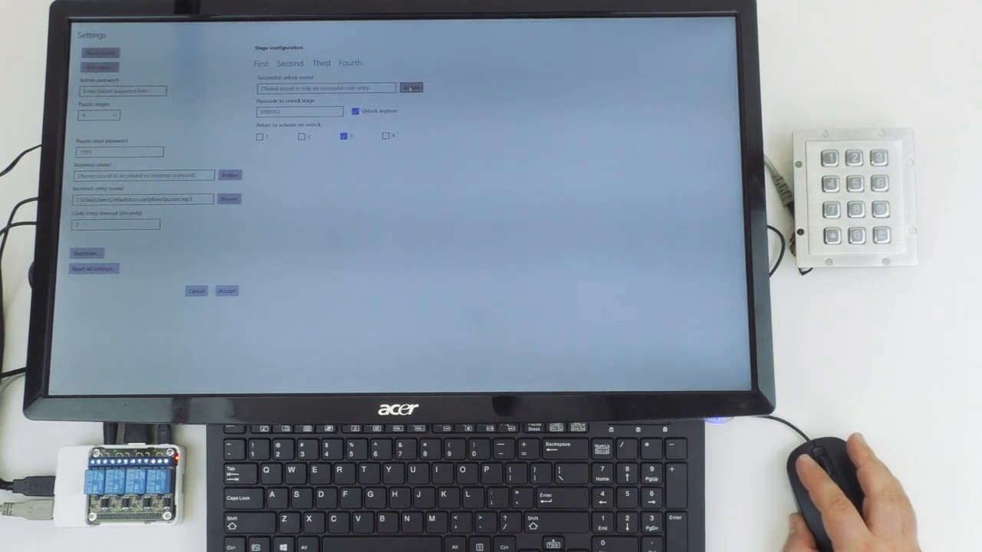
pyautogui.click(411, 88)
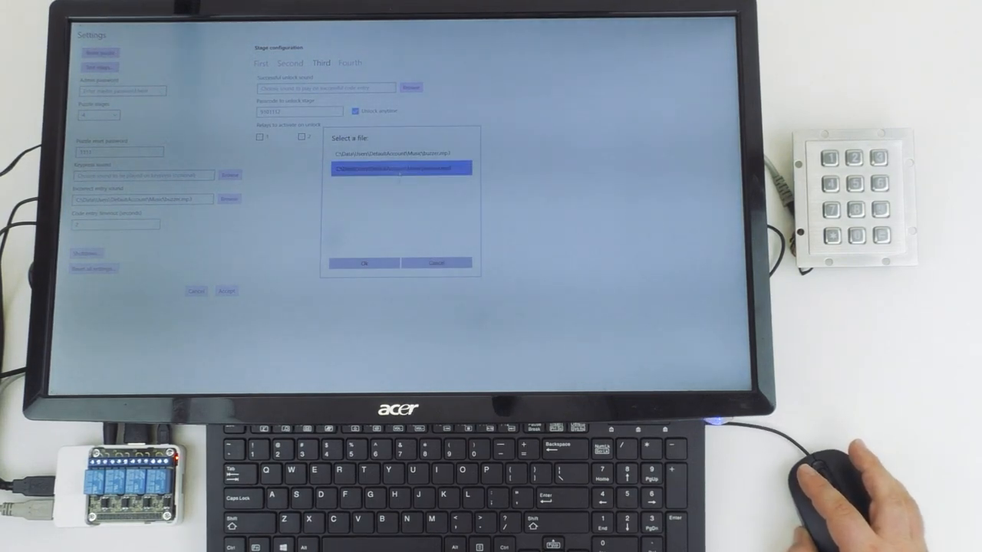
pyautogui.click(365, 264)
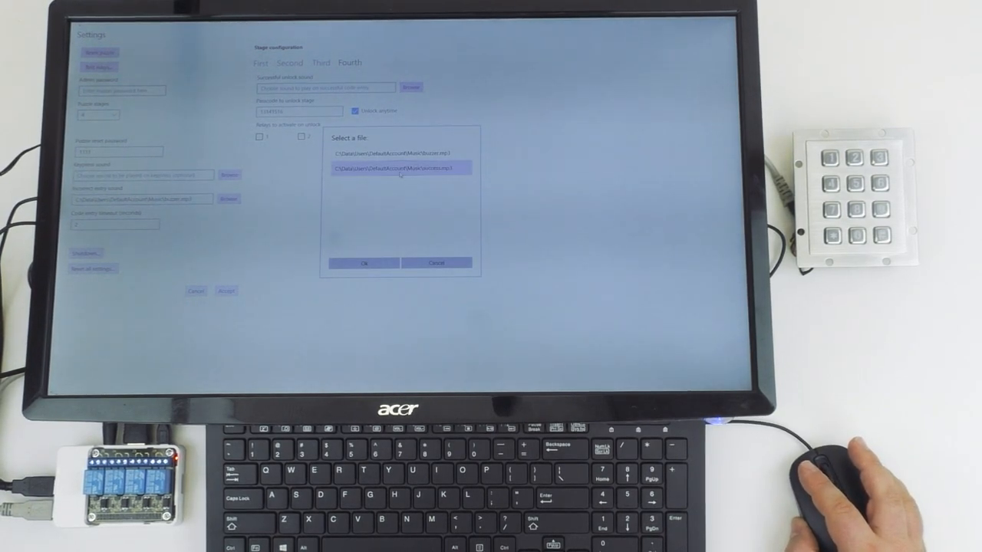
pyautogui.click(363, 264)
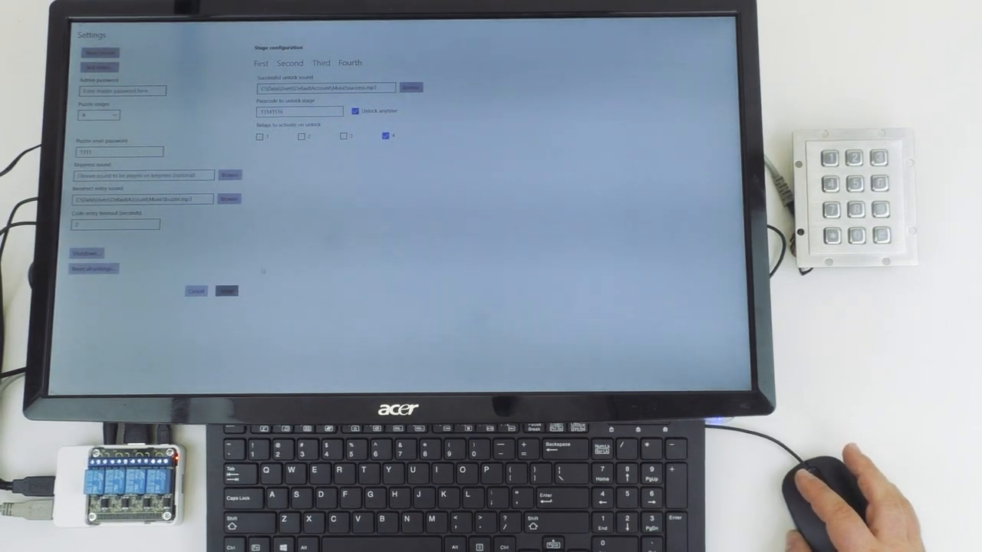
pyautogui.click(227, 292)
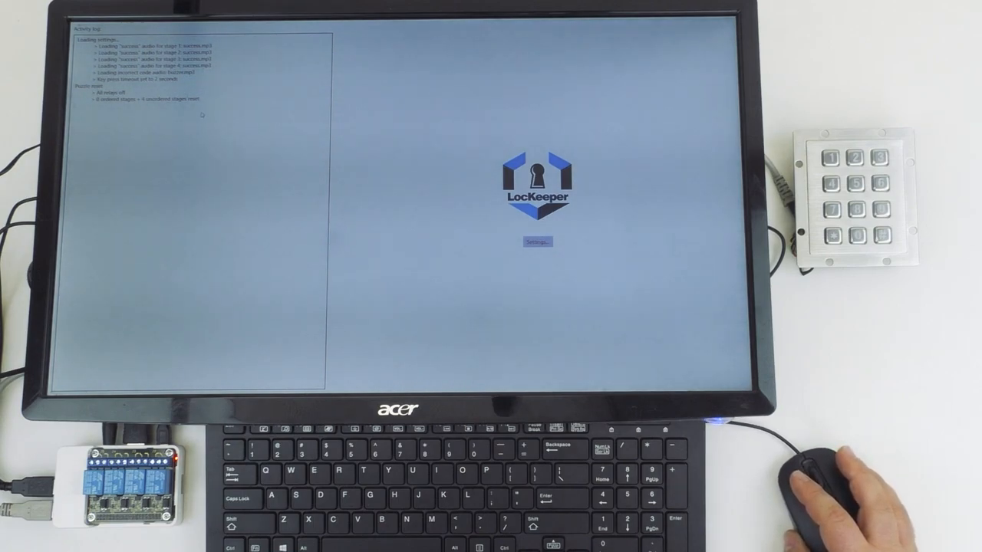
pyautogui.moveTo(843, 445)
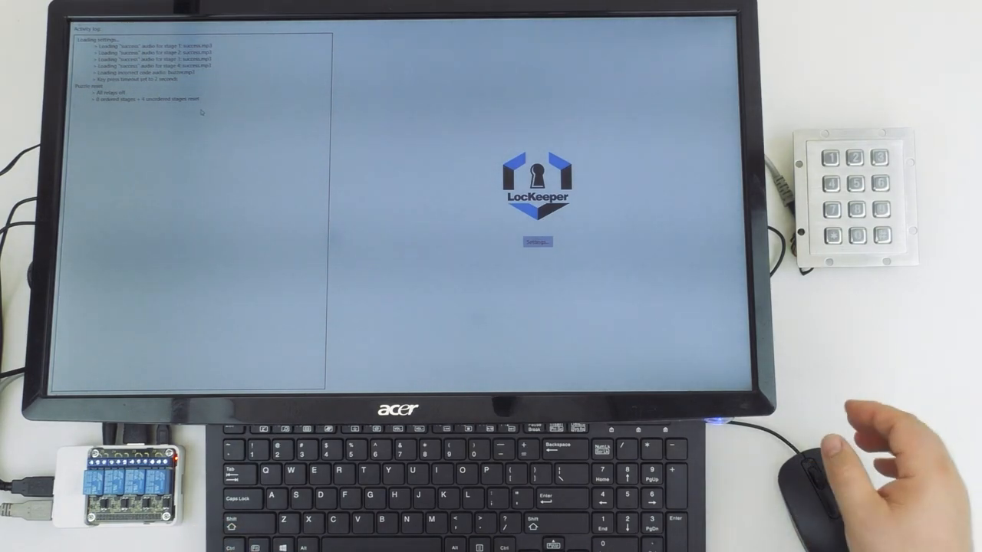